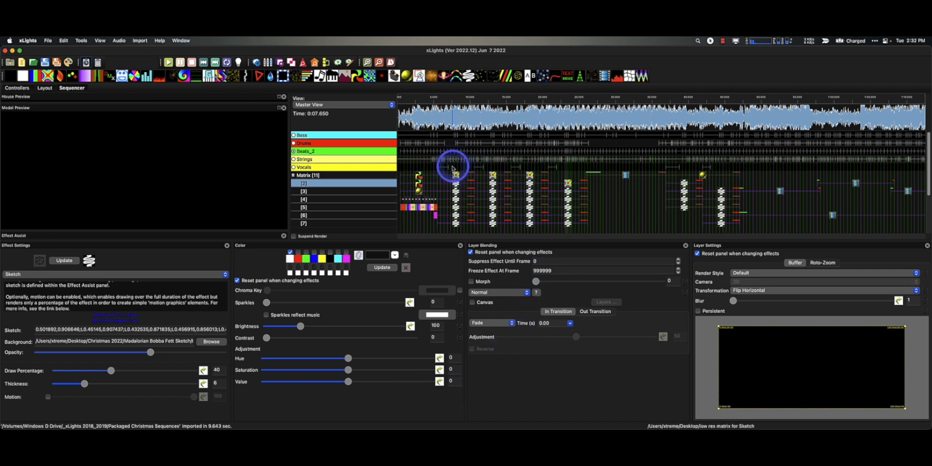
# - Preview the first Sketch, the Warp effect, and Sketches near 5, 10 and 16 seconds
pyautogui.click(456, 185)
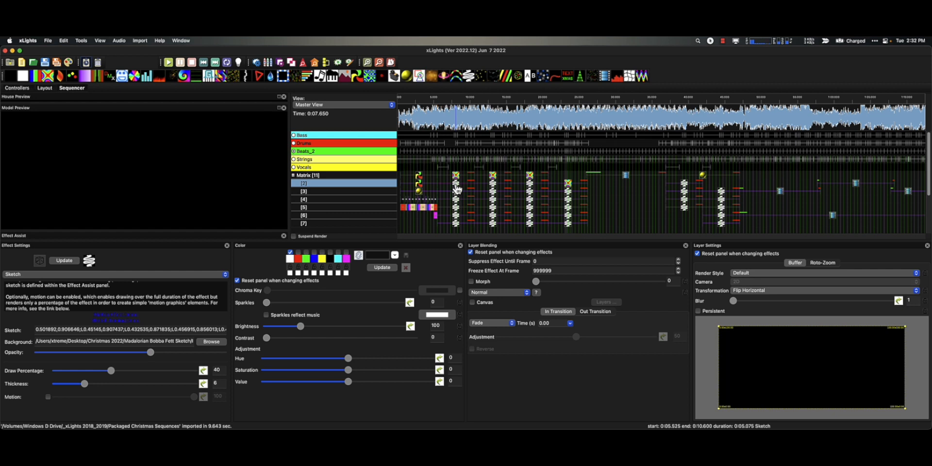
pyautogui.click(454, 182)
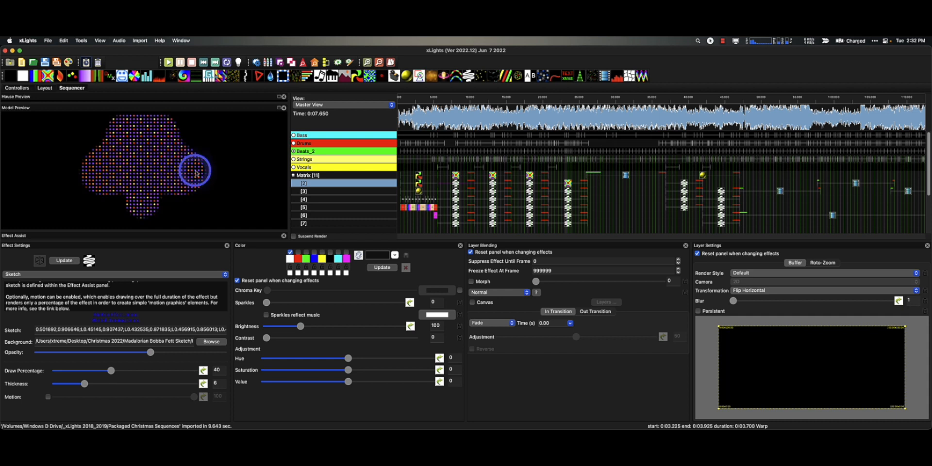
pyautogui.moveTo(229, 183)
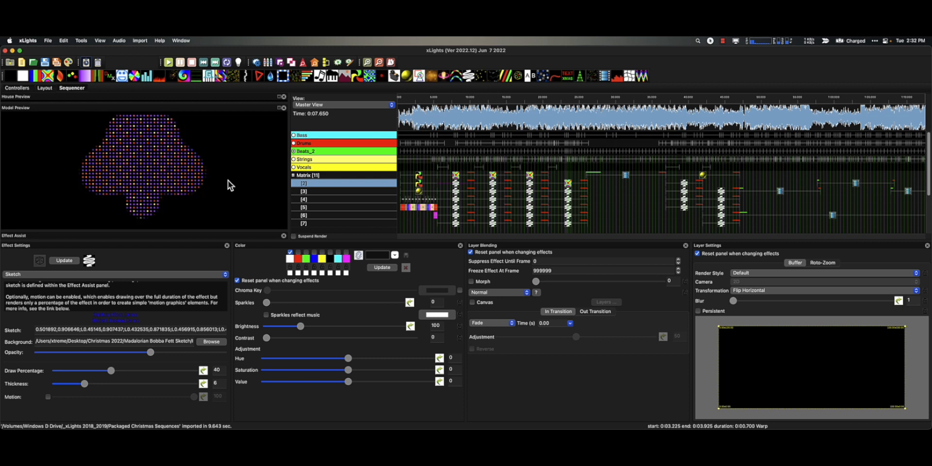
pyautogui.click(490, 181)
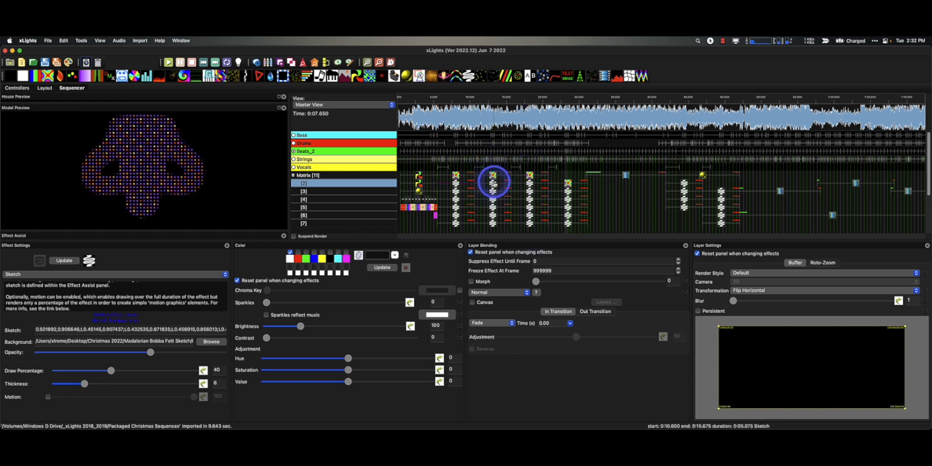
pyautogui.click(493, 181)
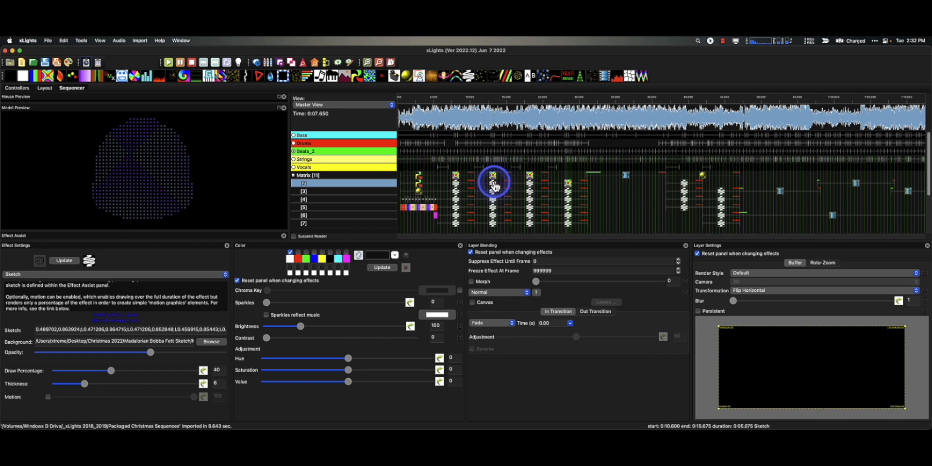
pyautogui.click(526, 189)
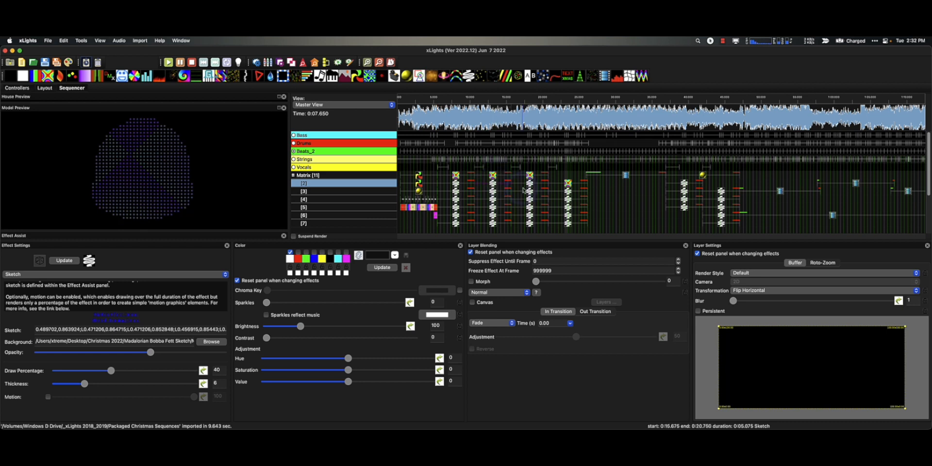
pyautogui.click(527, 184)
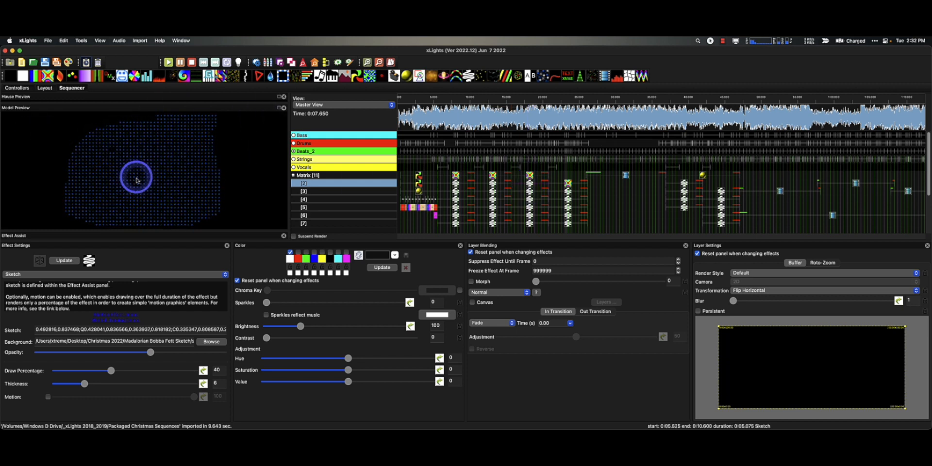
# - Preview the Sketch effects near 21 and 37 seconds and the video clip on the matrix
pyautogui.click(570, 191)
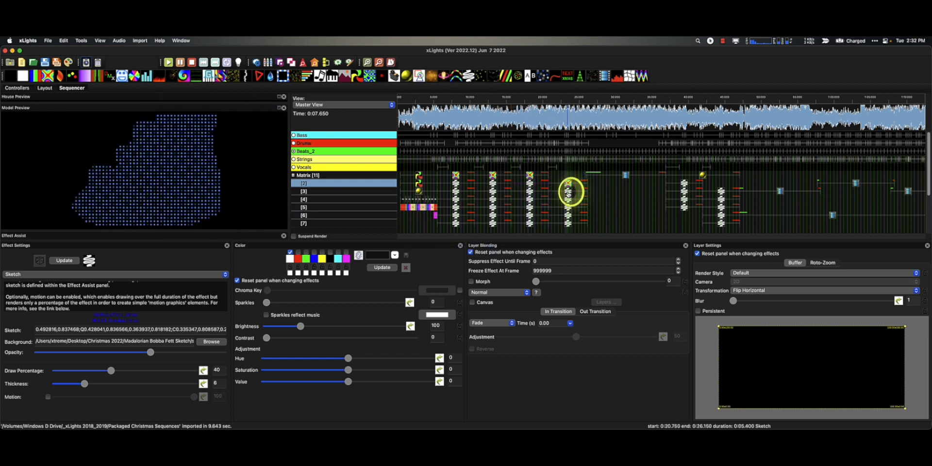
pyautogui.click(567, 192)
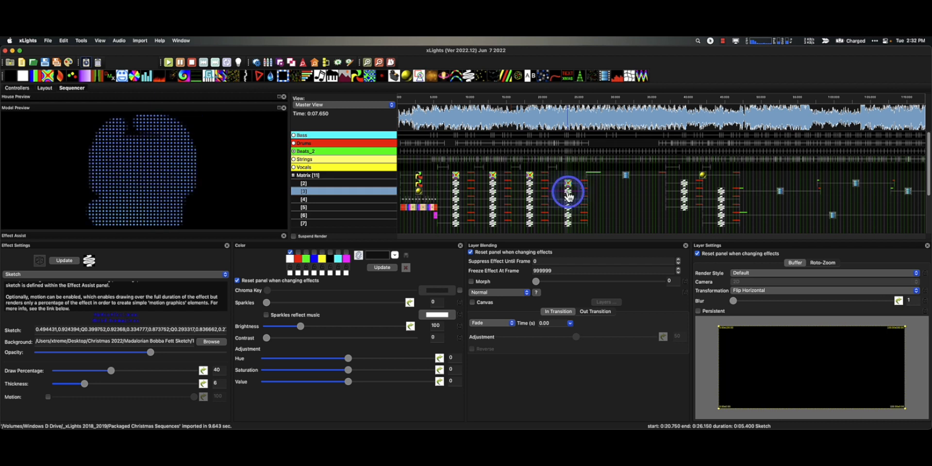
pyautogui.click(686, 181)
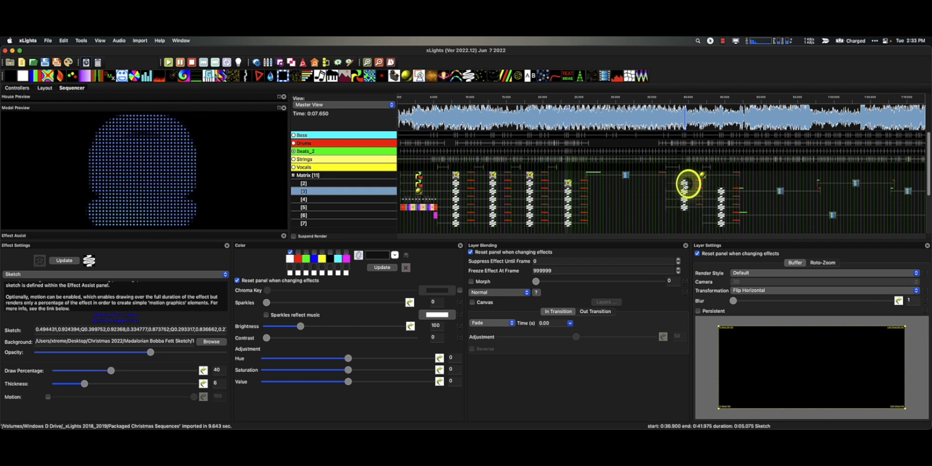
pyautogui.click(871, 219)
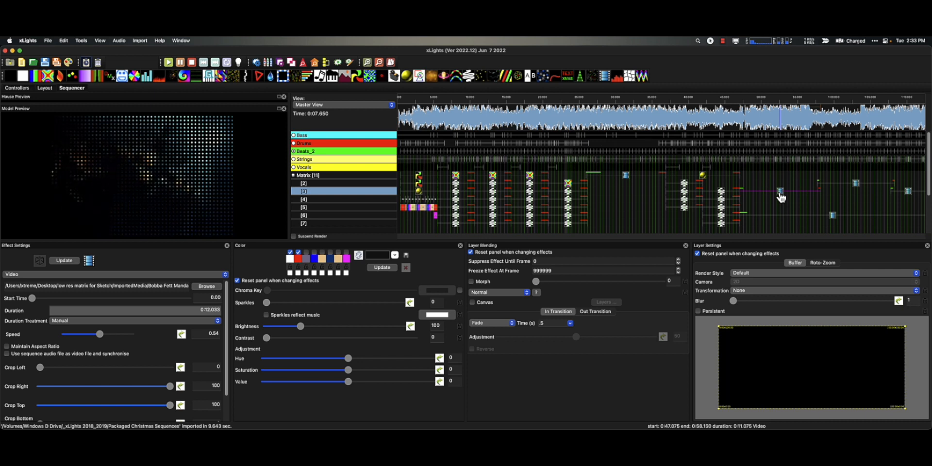
pyautogui.click(780, 190)
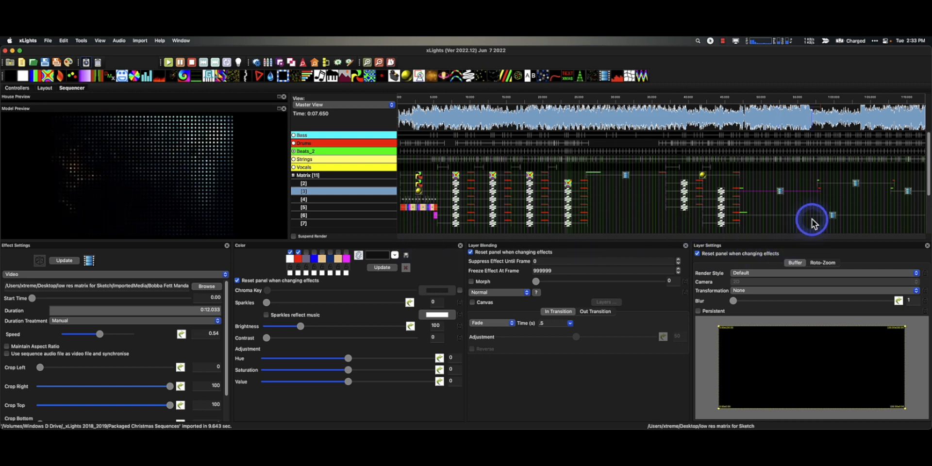
# - Set the Sketch line Thickness to 1 and preview the thinner 10-second sketch
pyautogui.click(456, 177)
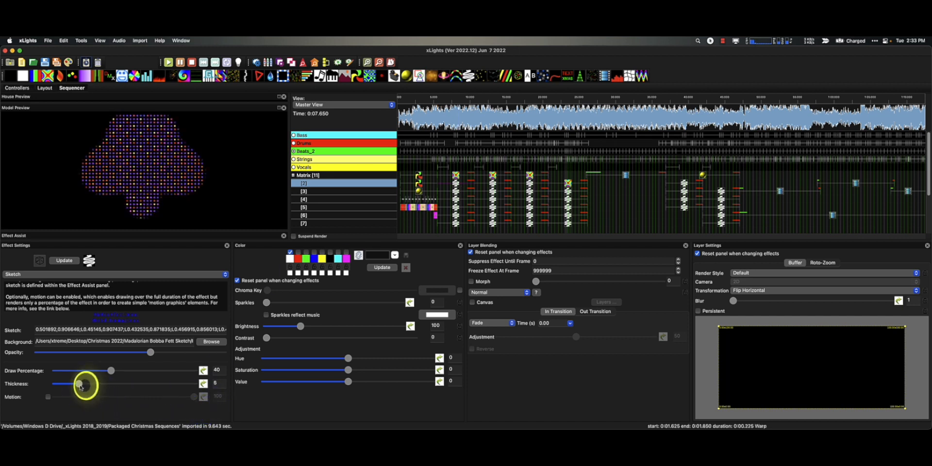
pyautogui.moveTo(107, 382); pyautogui.dragTo(54, 383)
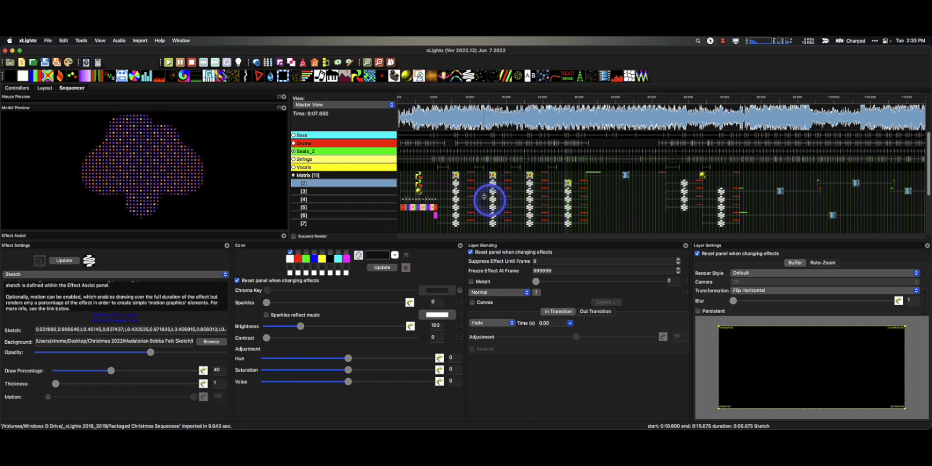
pyautogui.click(458, 190)
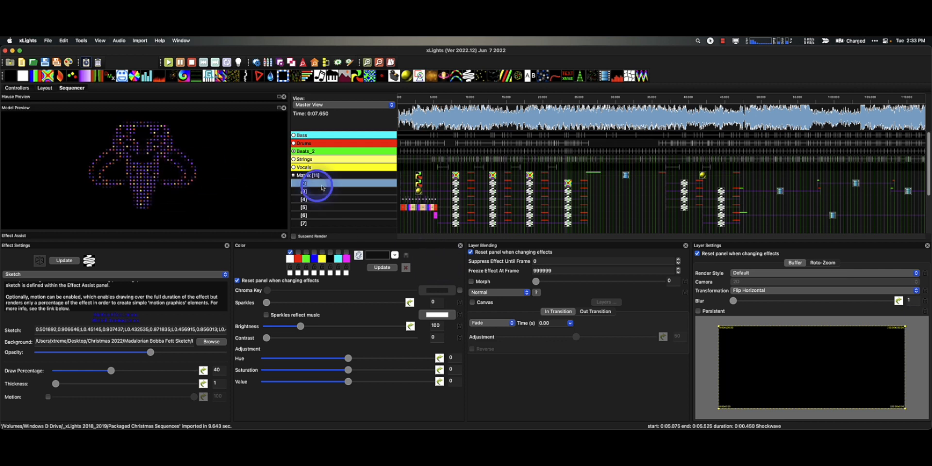
pyautogui.click(492, 189)
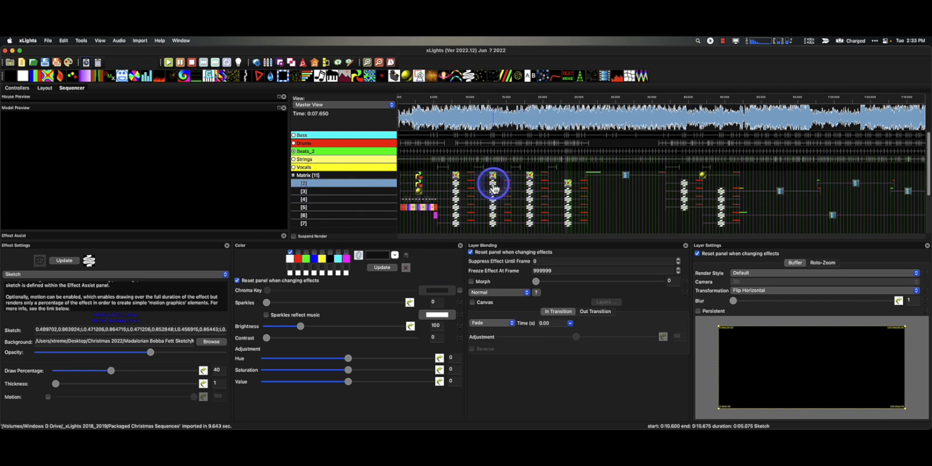
pyautogui.click(526, 182)
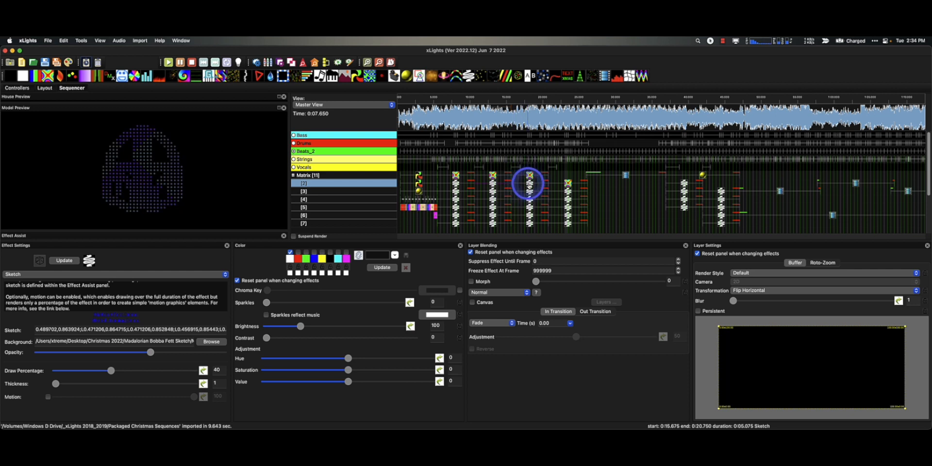
pyautogui.click(576, 198)
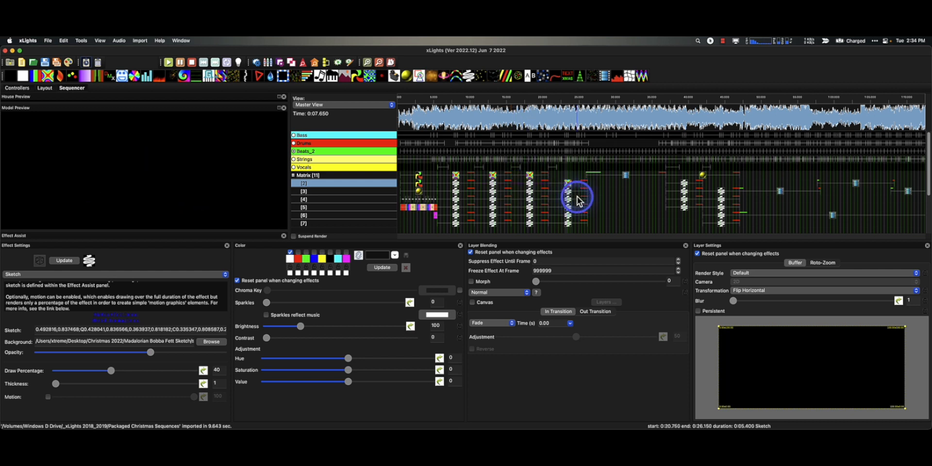
pyautogui.click(569, 194)
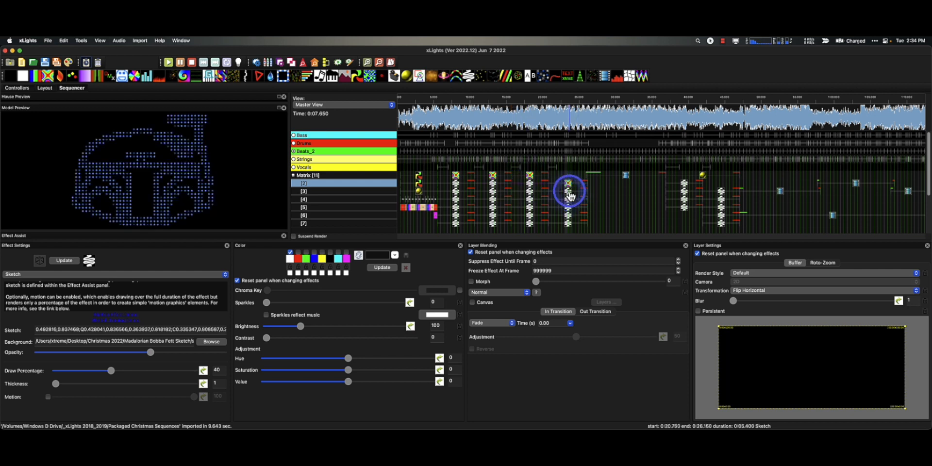
pyautogui.click(302, 191)
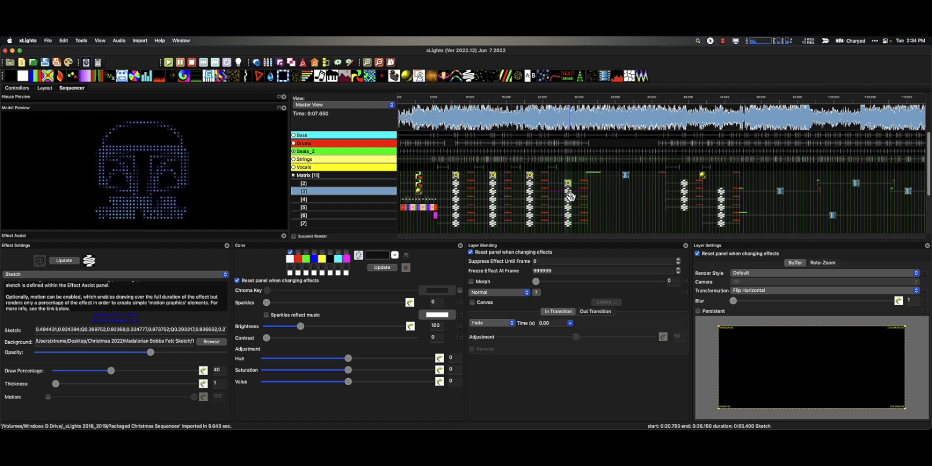
pyautogui.click(570, 182)
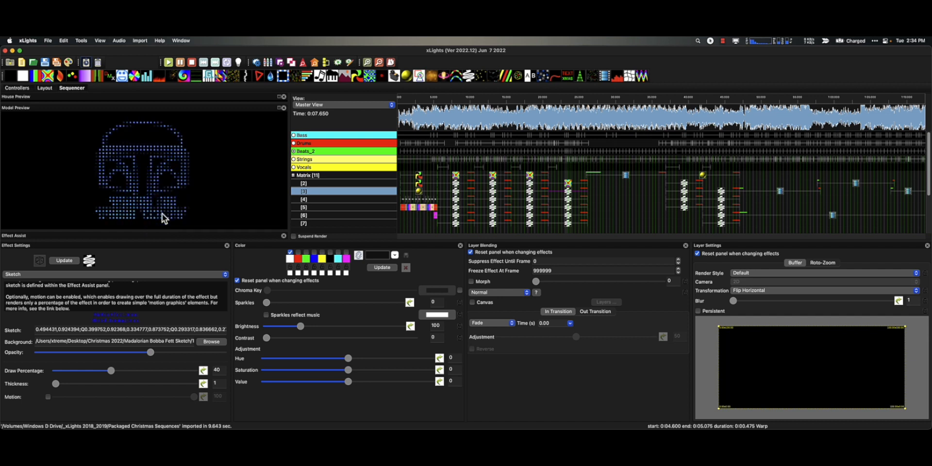
pyautogui.click(466, 203)
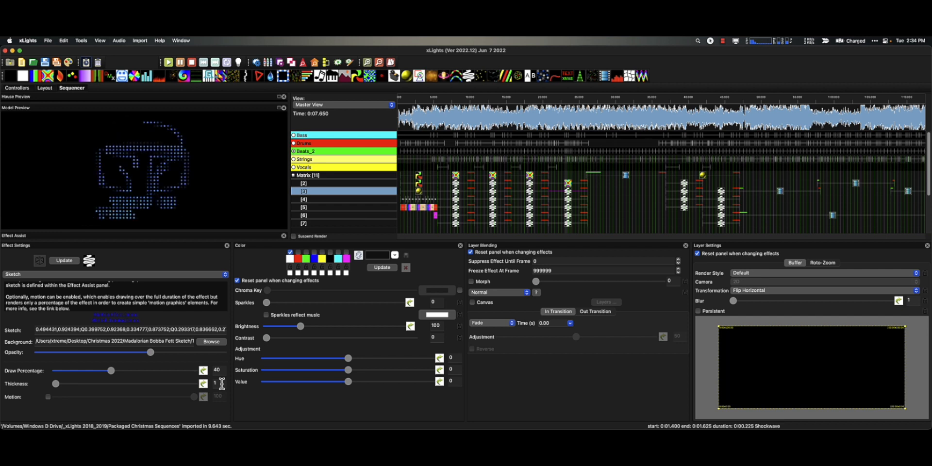
# - Bulk edit the Sketch Thickness to .1 across all Sketch effects
pyautogui.click(456, 184)
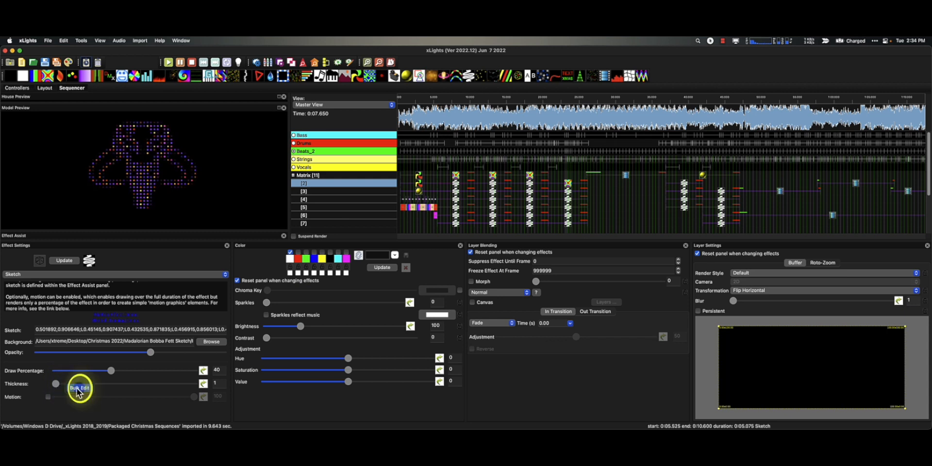
pyautogui.click(79, 387)
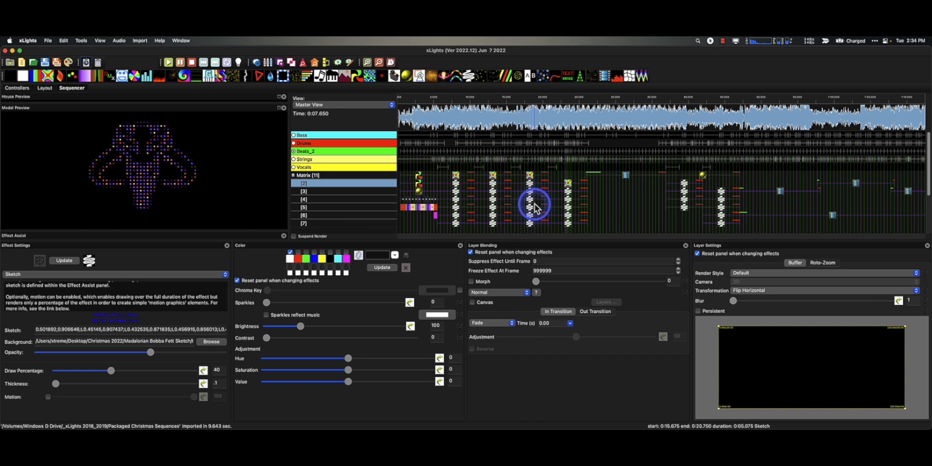
pyautogui.click(504, 194)
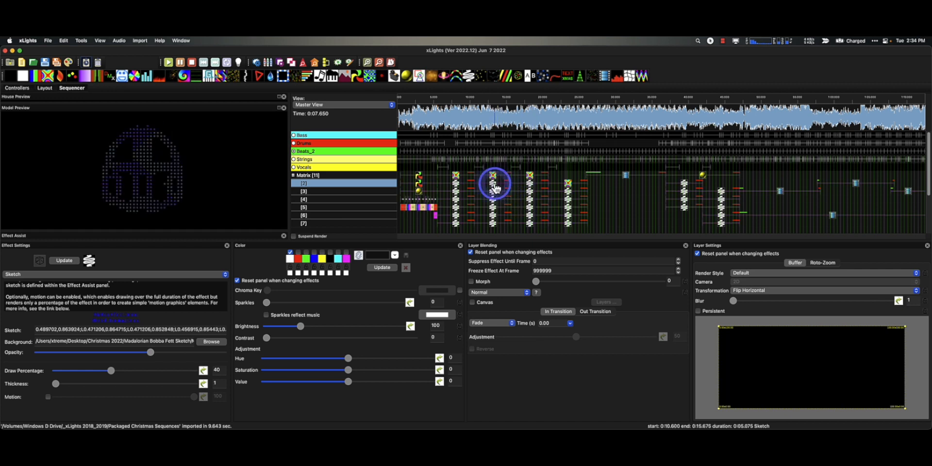
pyautogui.click(565, 193)
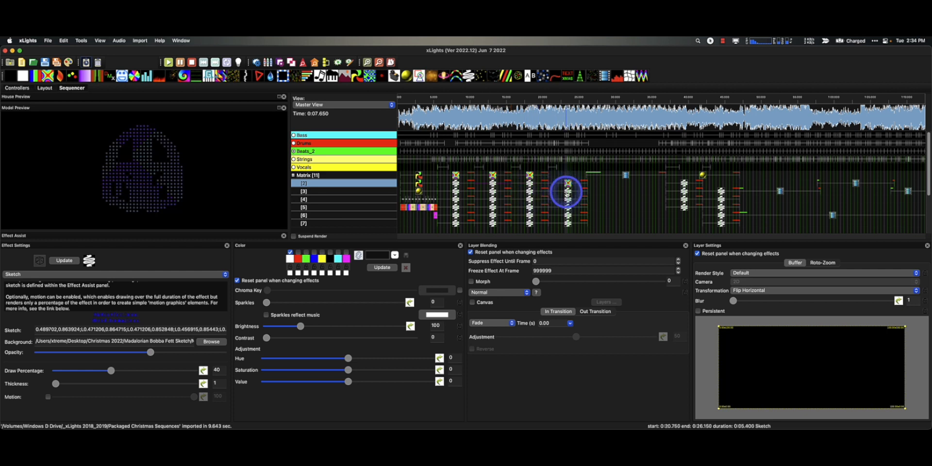
pyautogui.click(481, 199)
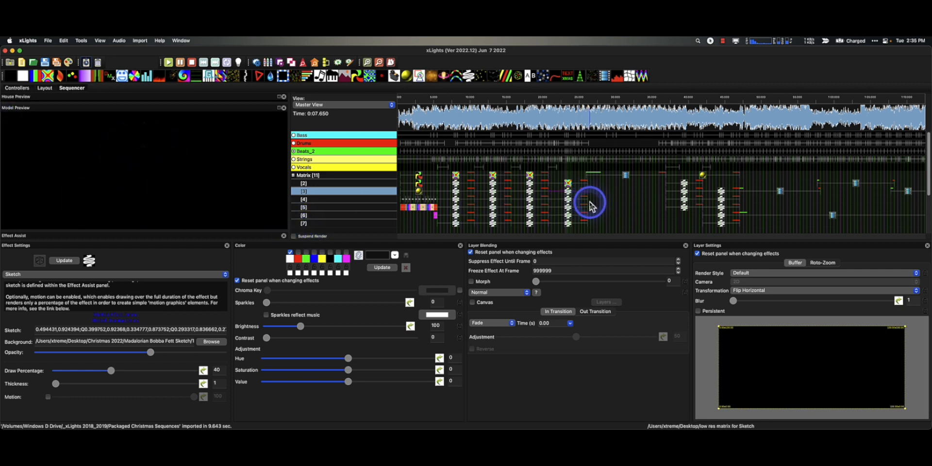
pyautogui.click(686, 184)
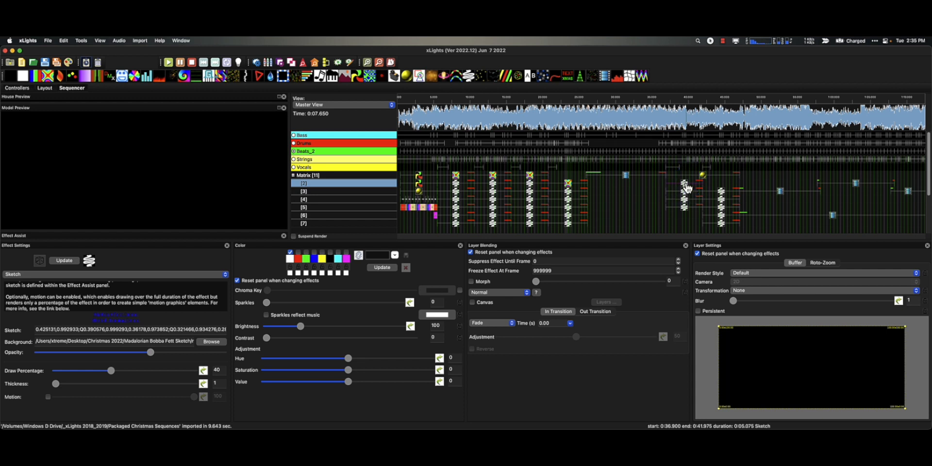
pyautogui.click(721, 193)
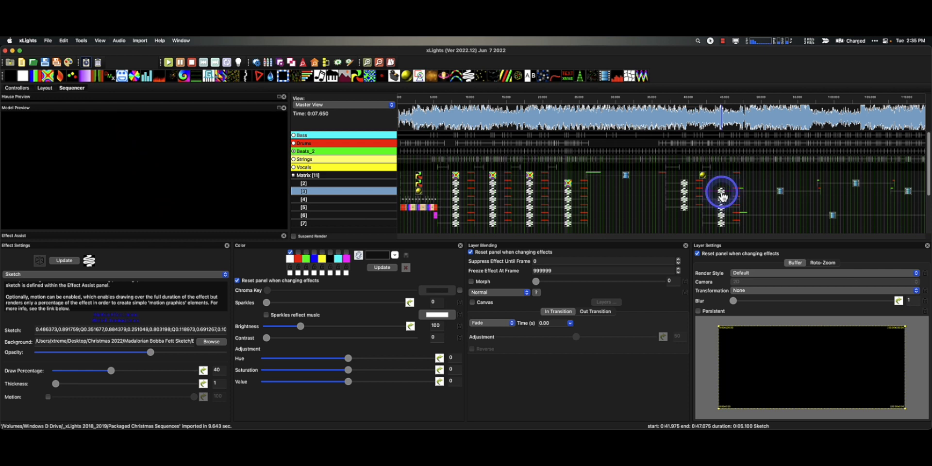
pyautogui.click(720, 192)
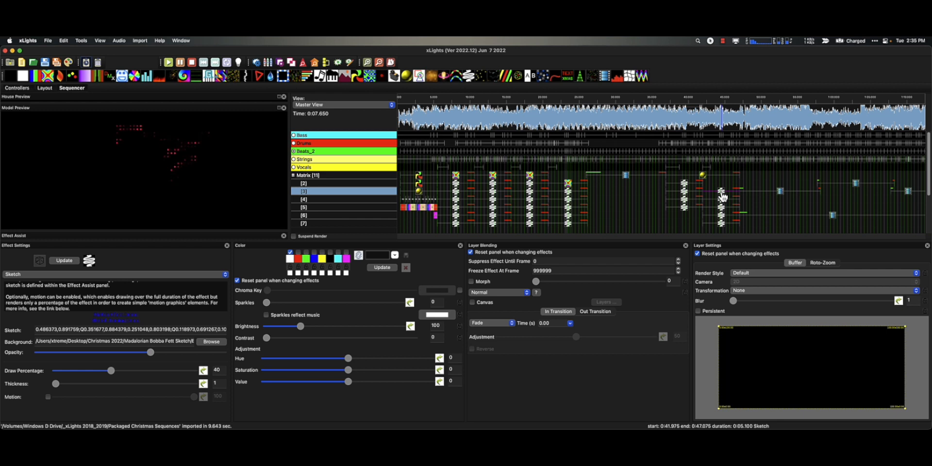
pyautogui.click(425, 169)
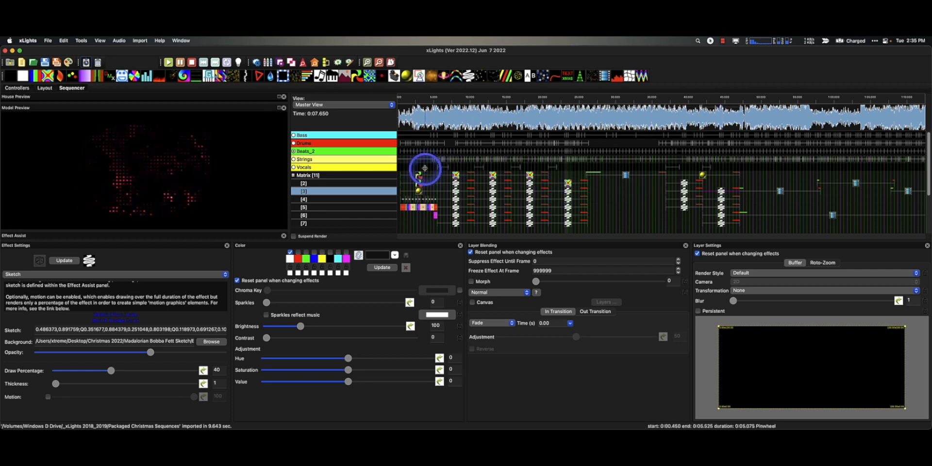
pyautogui.click(456, 185)
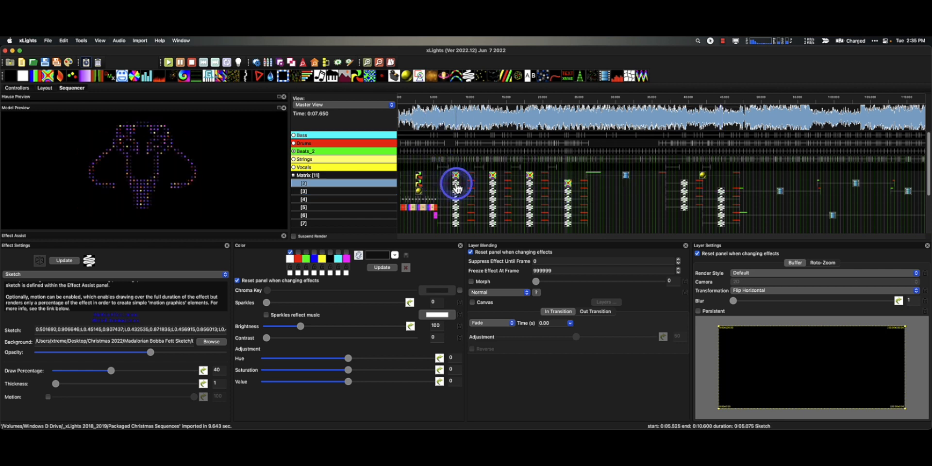